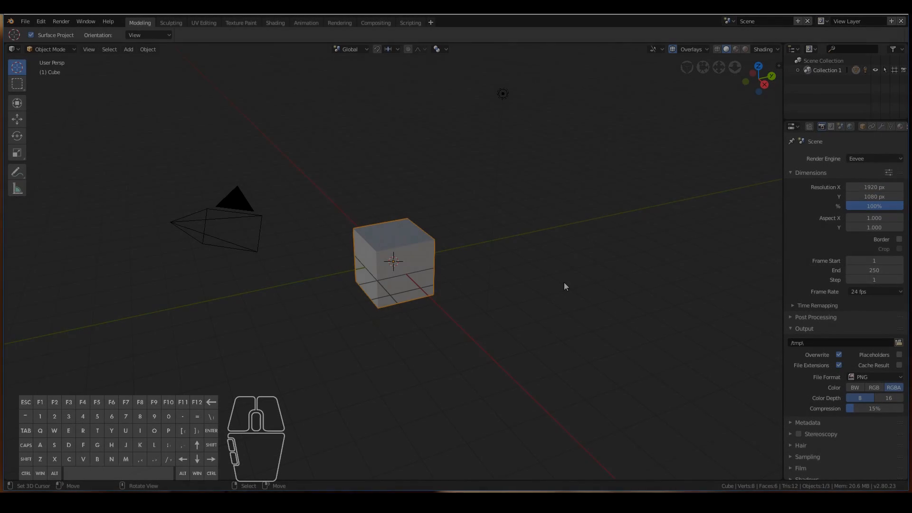
Step: Orbit to the camera and light, then delete both so only the cube remains
drag(565, 285, 544, 309)
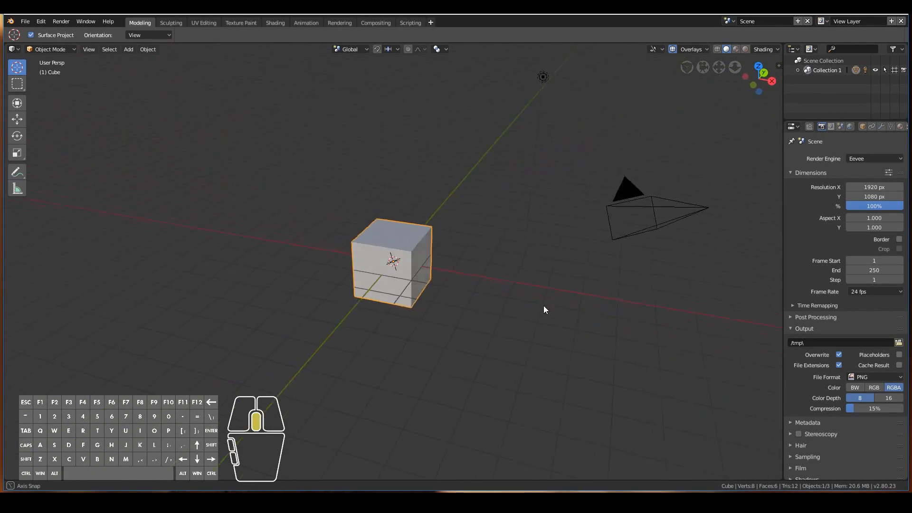
drag(544, 311, 553, 285)
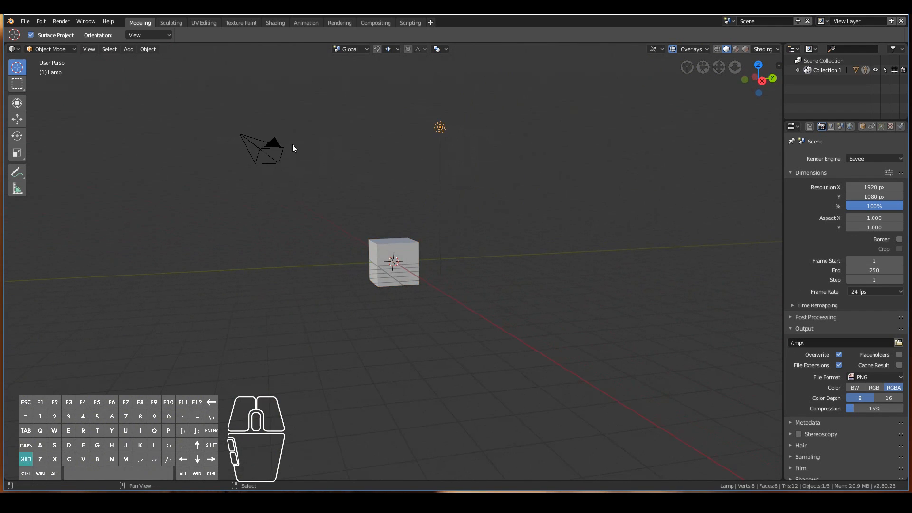
key(x)
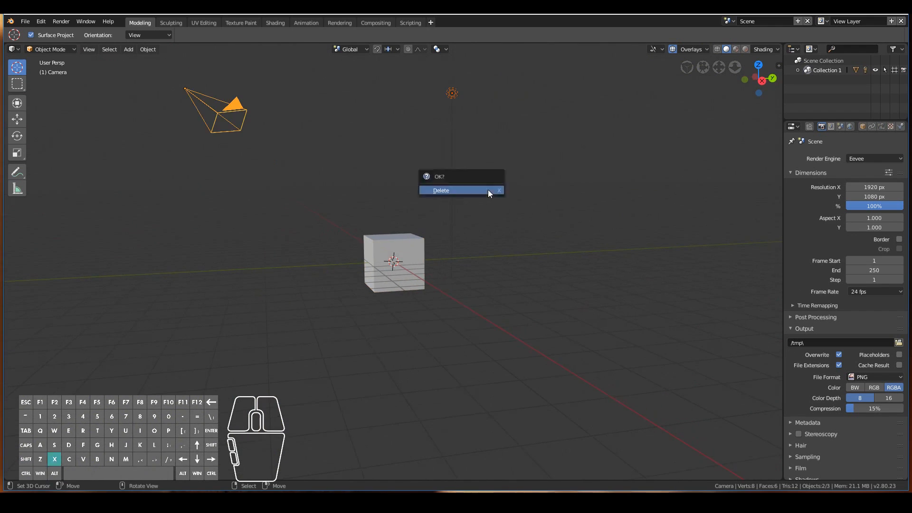
mouse_move(441, 190)
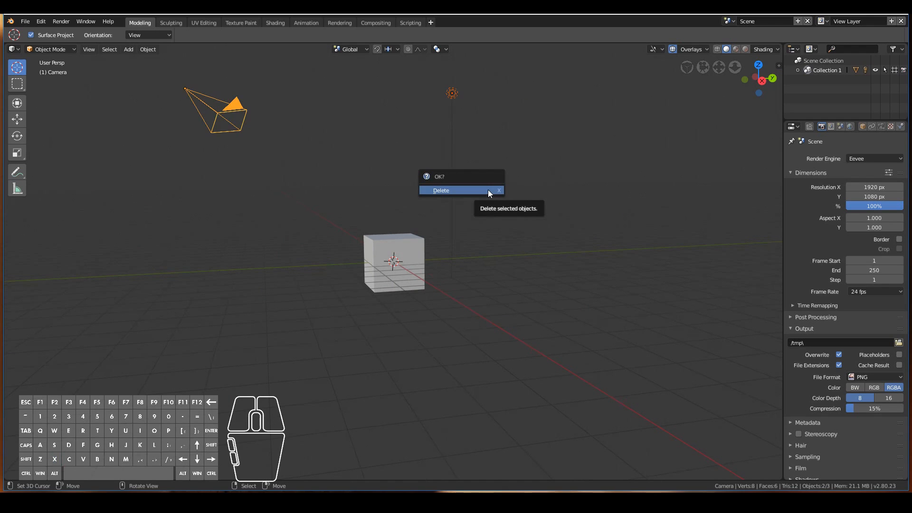
click(441, 190)
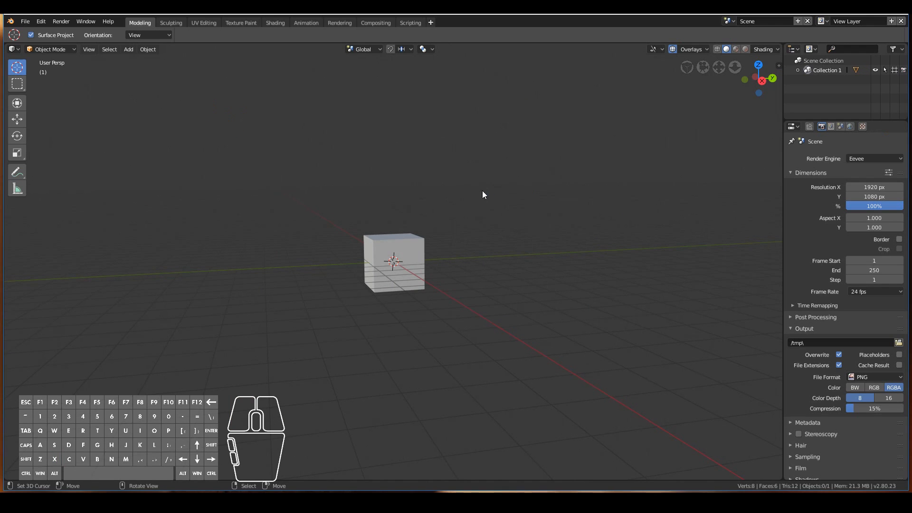
Step: Remove the default cube and add a 32-segment, 16-ring, 1 m UV sphere
click(394, 262)
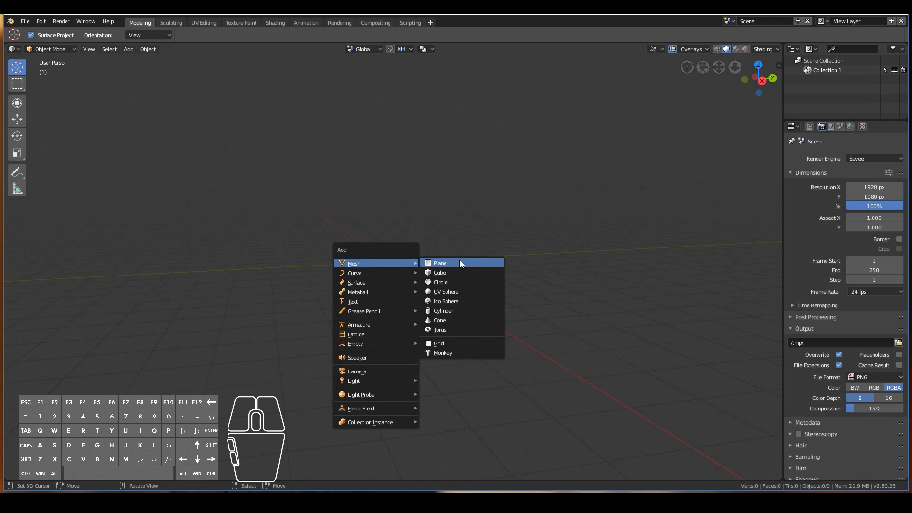
click(446, 292)
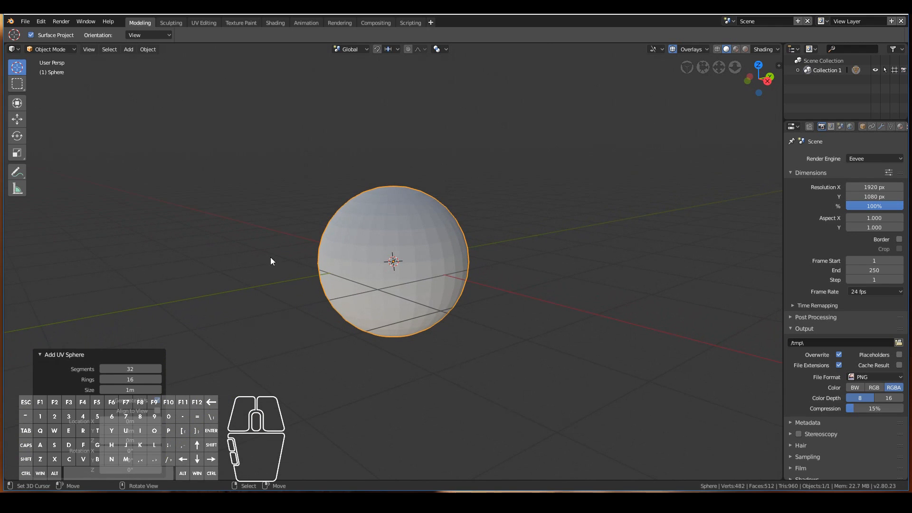
mouse_move(463, 198)
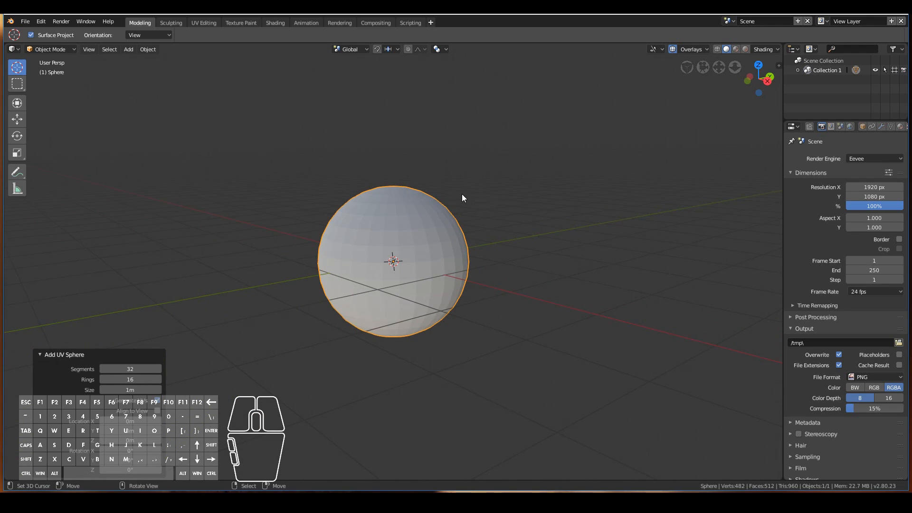
click(49, 49)
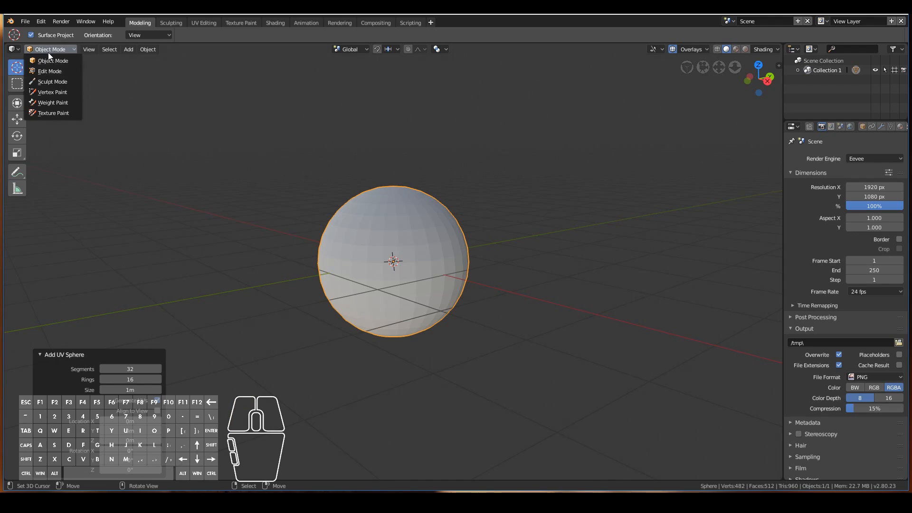
click(52, 82)
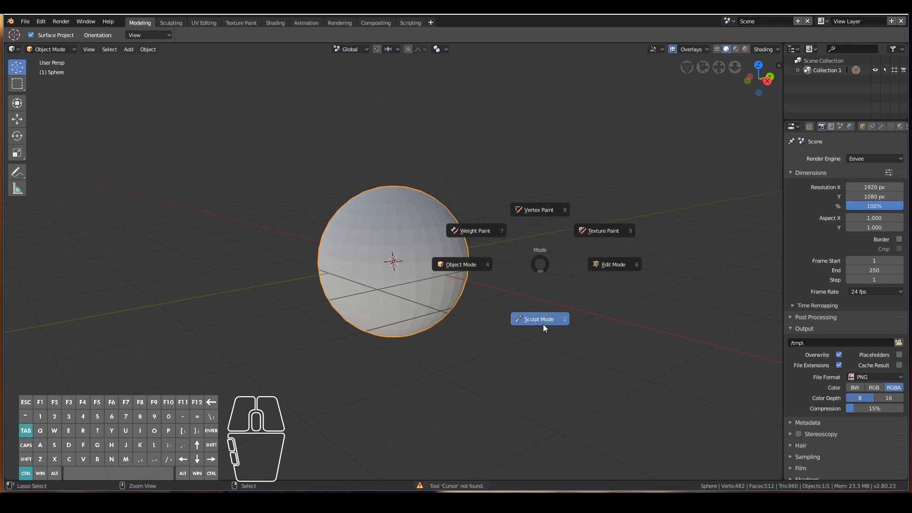
click(539, 318)
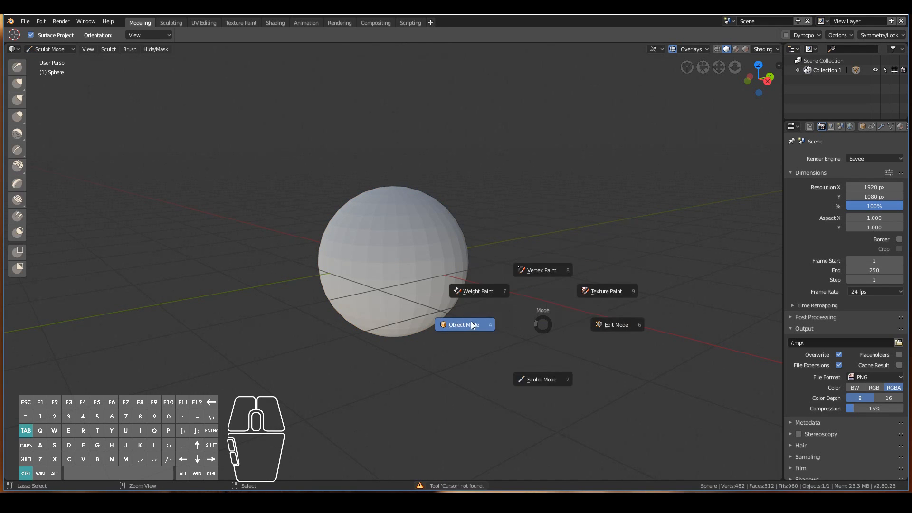
click(464, 325)
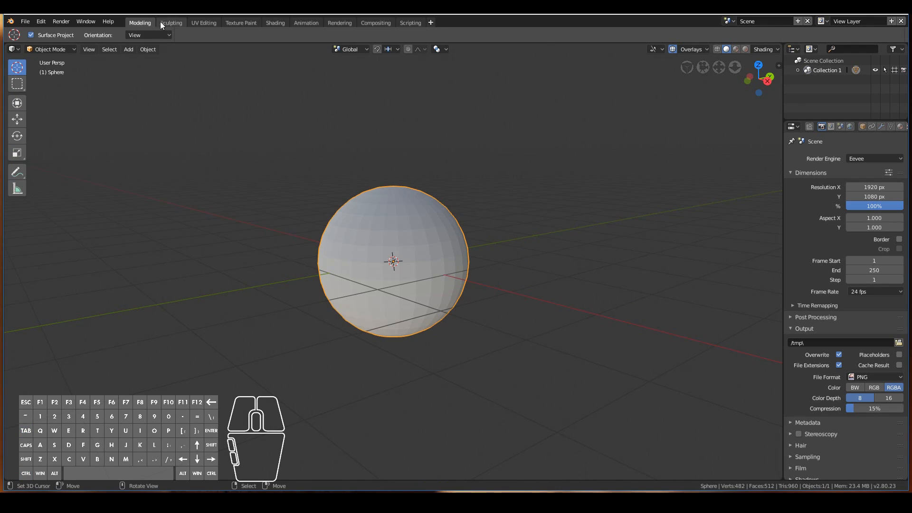
Step: Switch to the Sculpting workspace with the sphere in Sculpt Mode
click(171, 22)
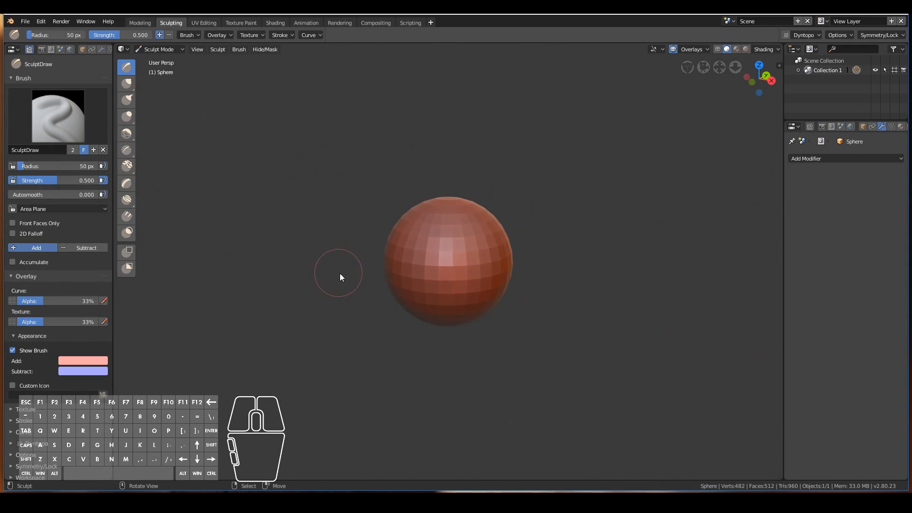
mouse_move(519, 275)
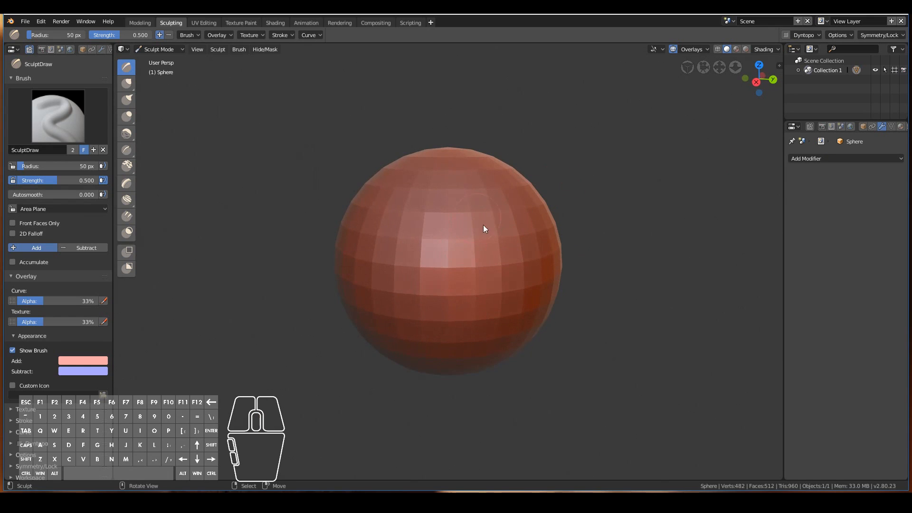
click(777, 49)
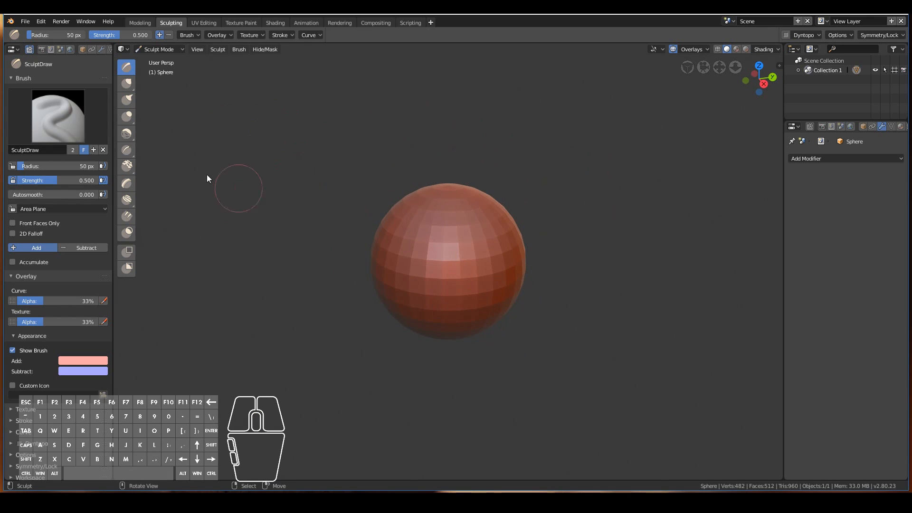
Step: Check the viewport MatCap shading options and view the sphere in front orthographic
click(777, 49)
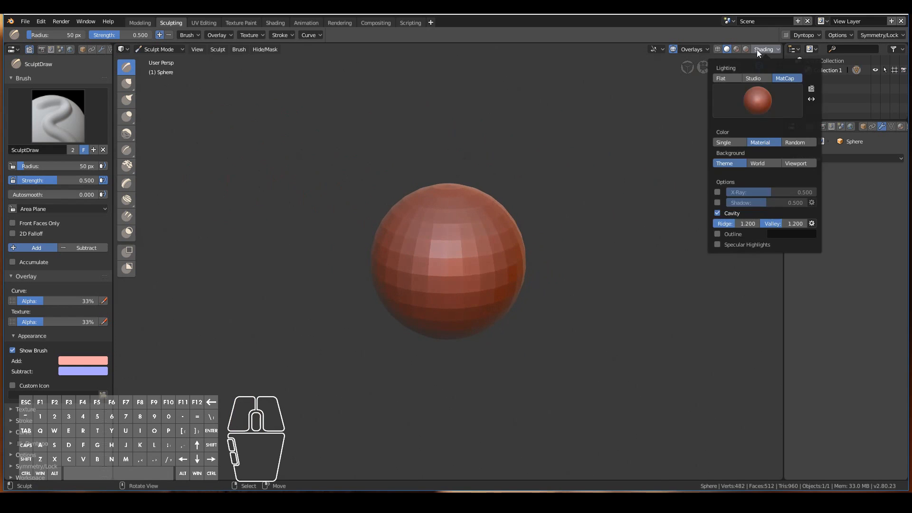
click(386, 221)
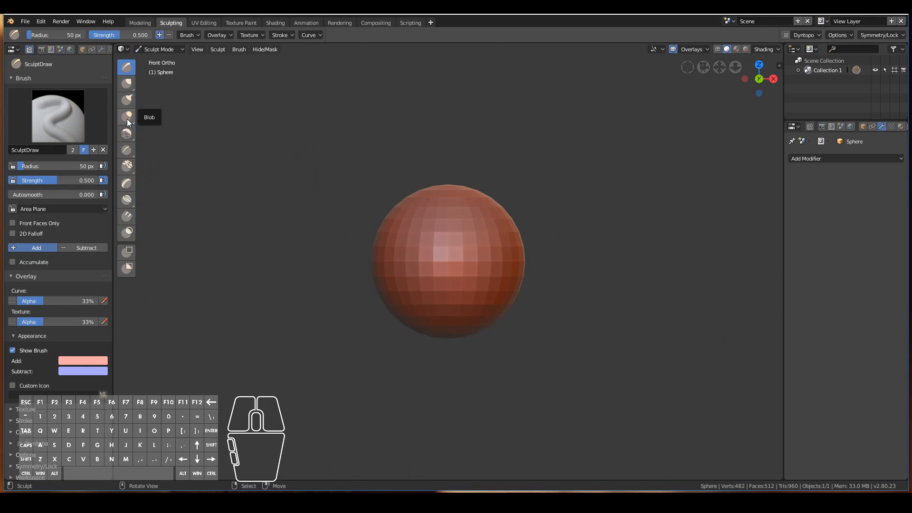
mouse_move(126, 133)
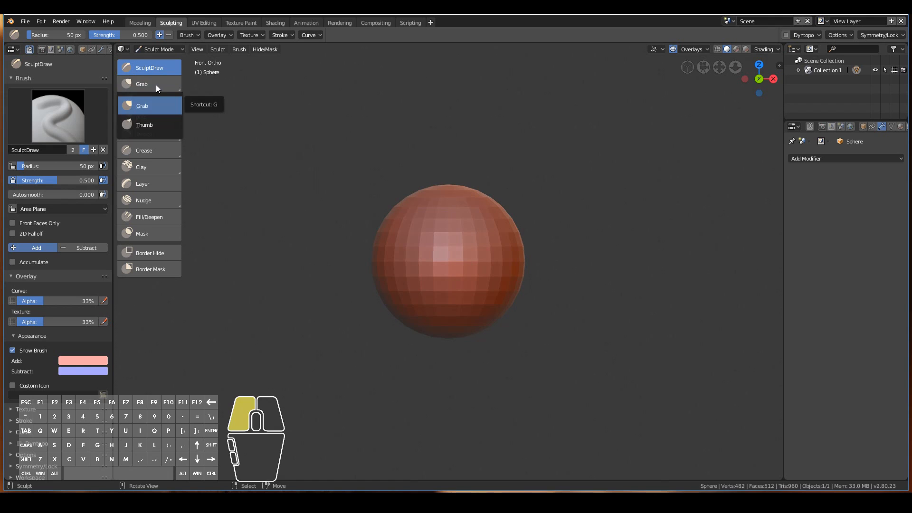
mouse_move(153, 102)
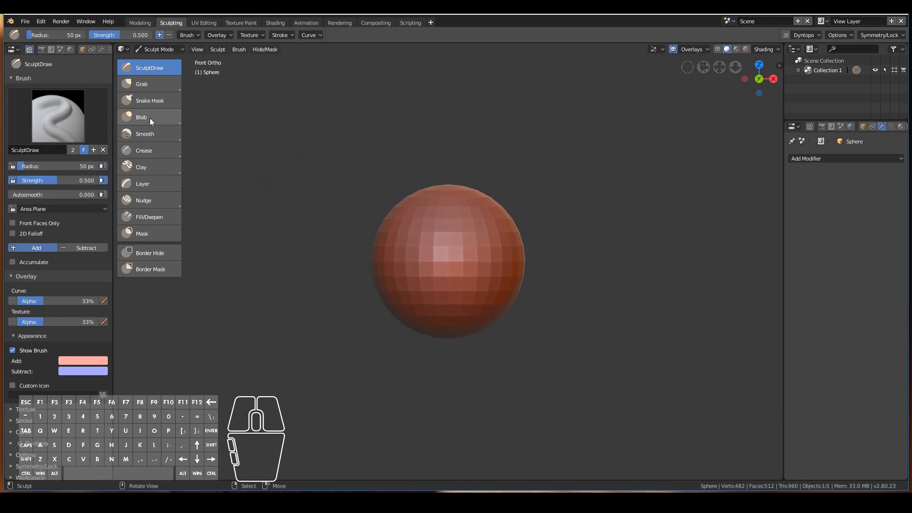
mouse_move(150, 100)
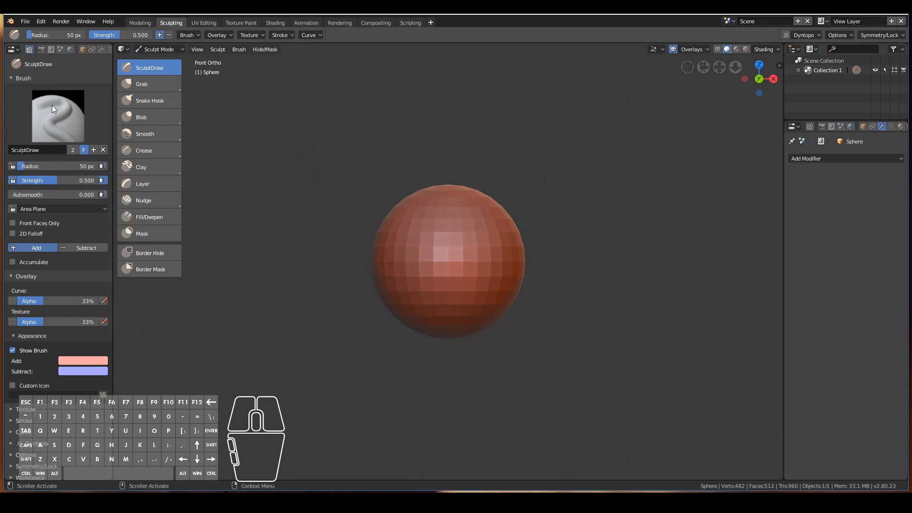
mouse_move(357, 161)
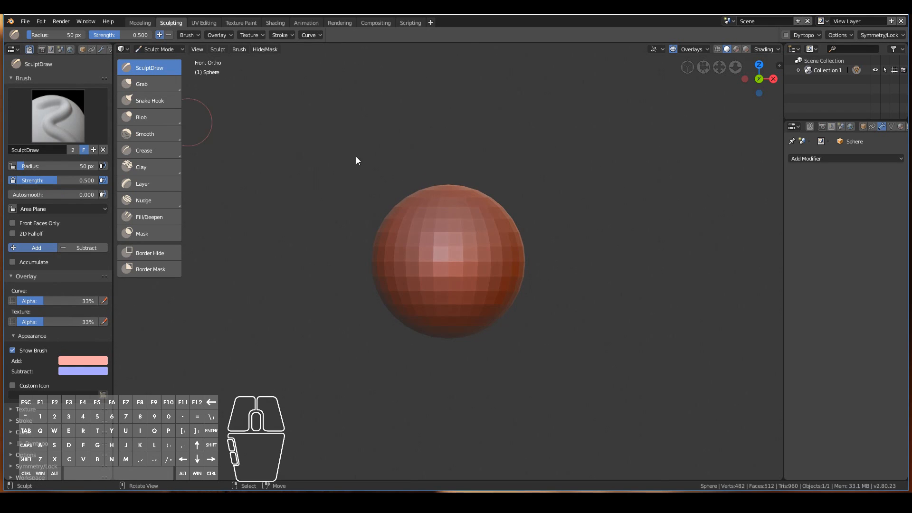
click(840, 127)
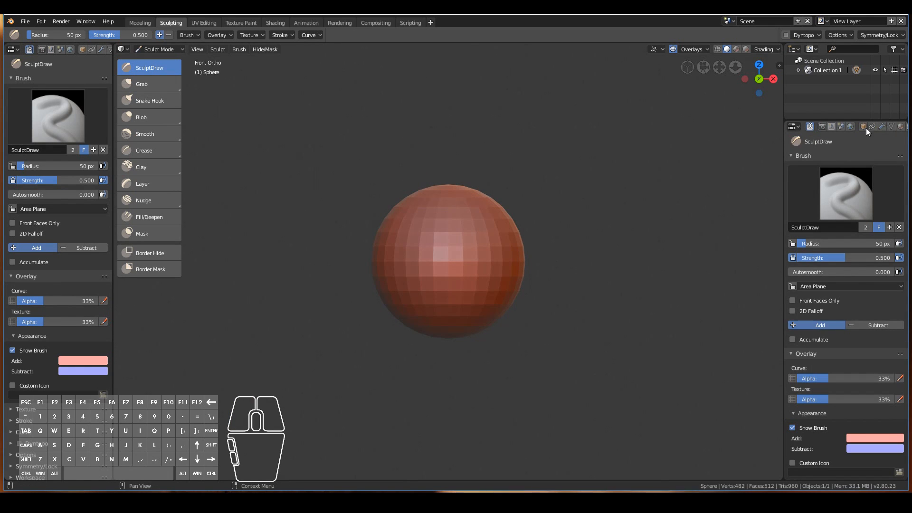
click(809, 127)
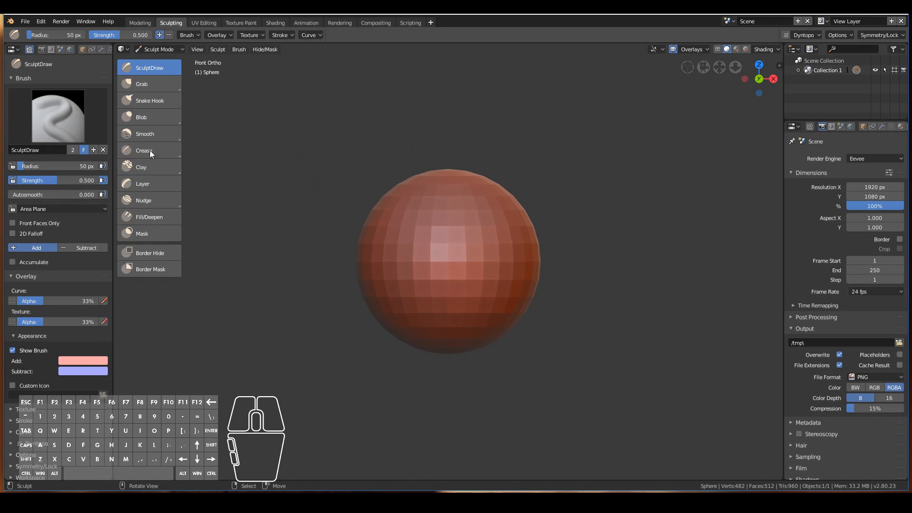
mouse_move(227, 140)
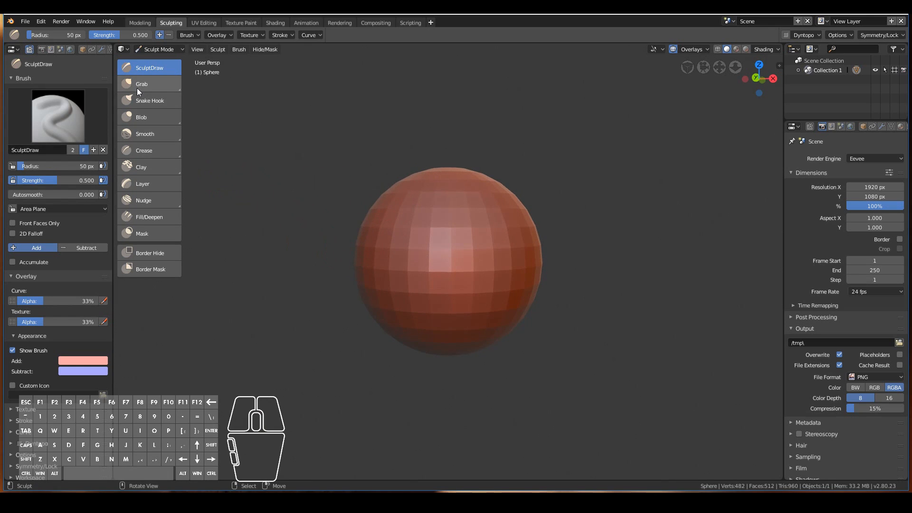
Step: Pull out a ridge on the sphere's upper right with the Grab brush
click(141, 83)
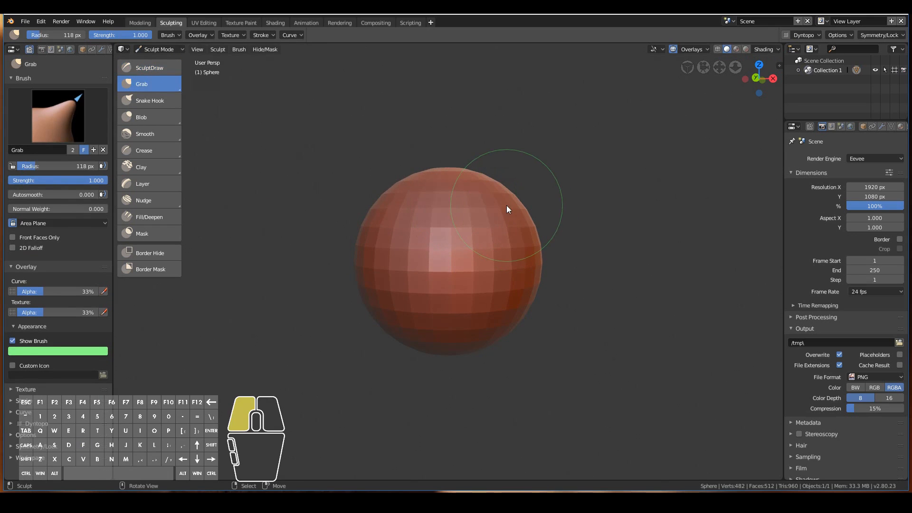
drag(506, 210, 526, 293)
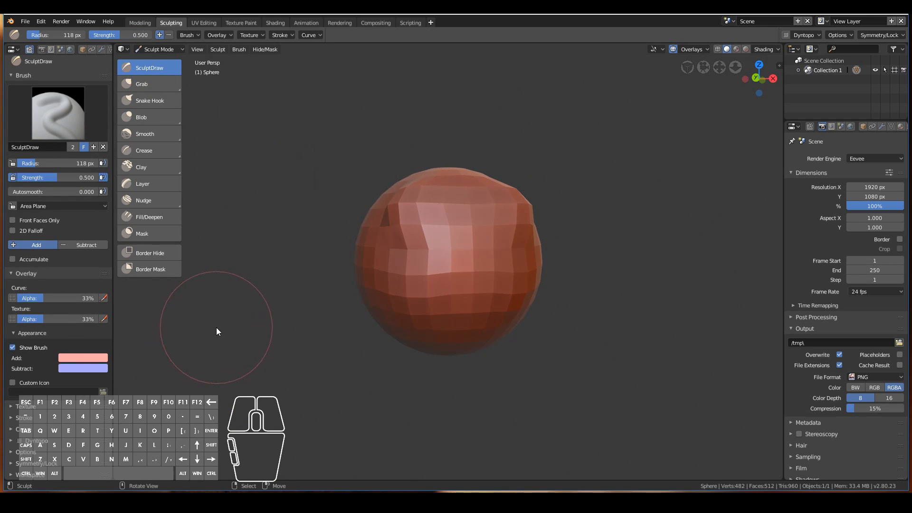
mouse_move(213, 327)
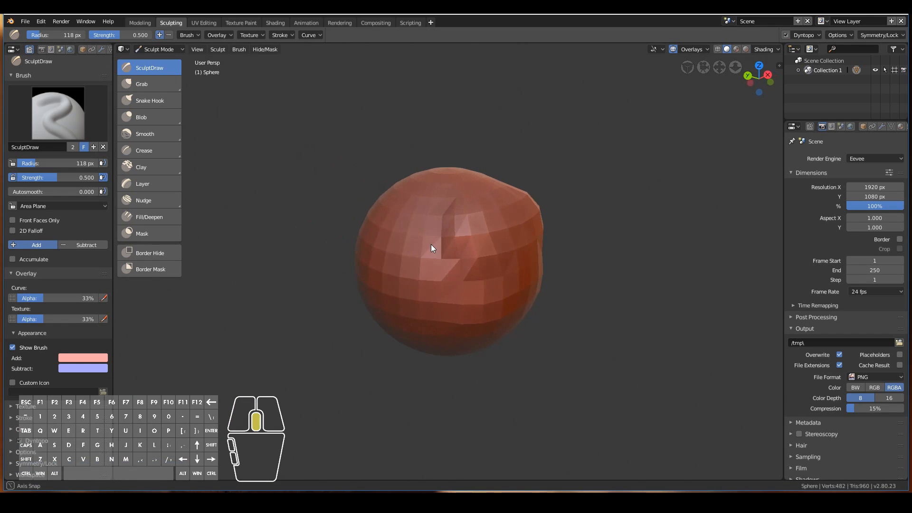
Step: Inspect the mesh topology in Edit Mode, then raise a bump on the upper sphere
drag(430, 250, 498, 267)
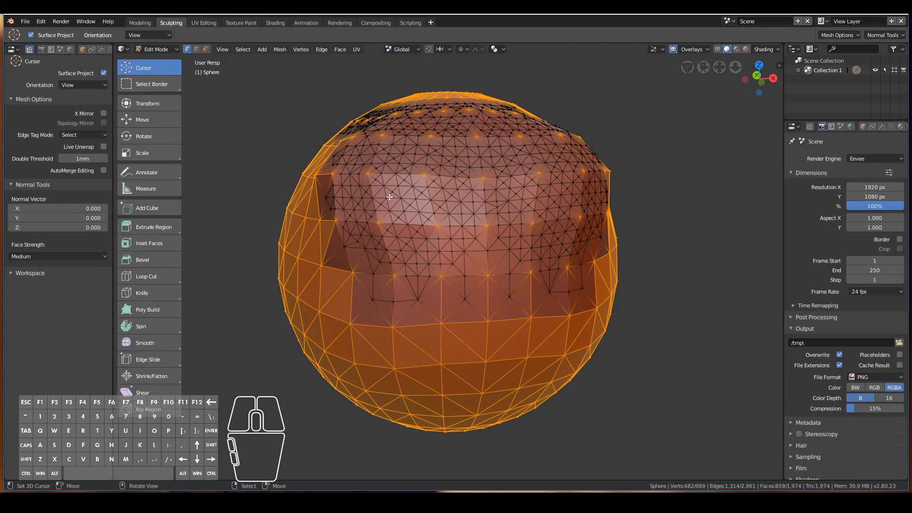
click(154, 49)
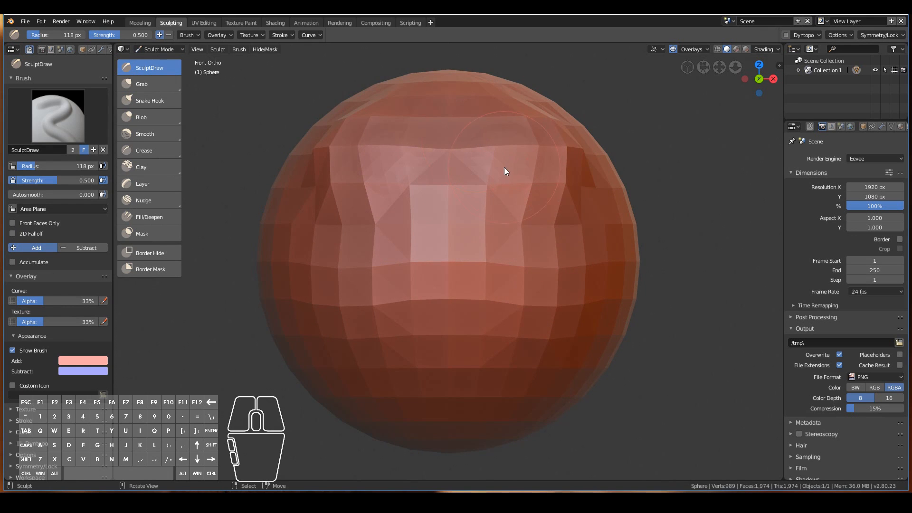
key(Tab)
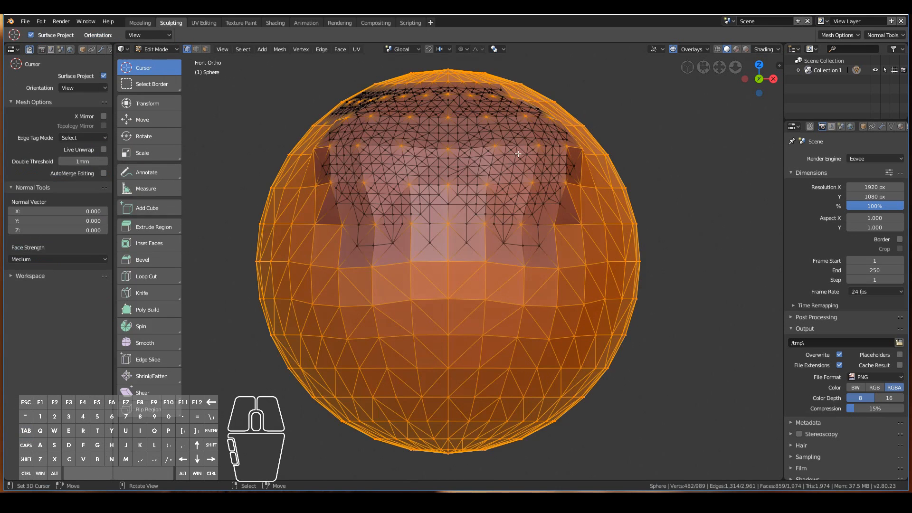
click(155, 49)
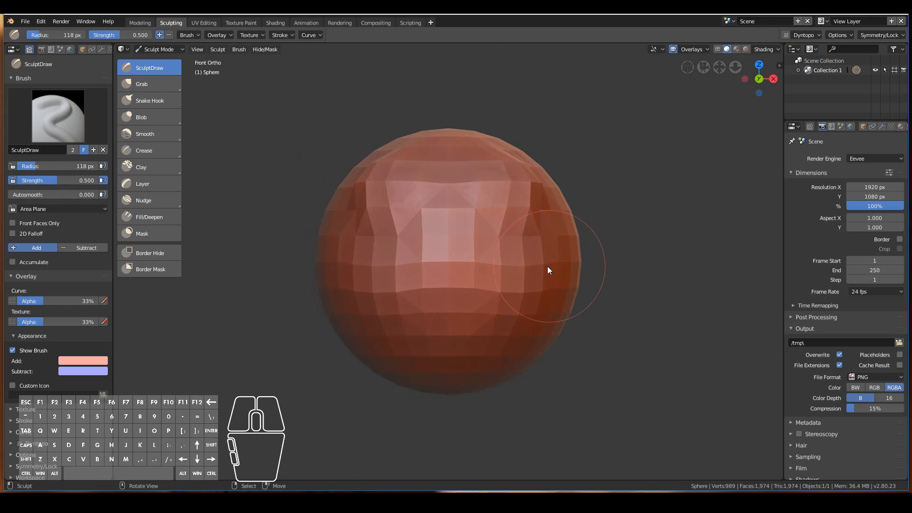
drag(547, 270, 529, 205)
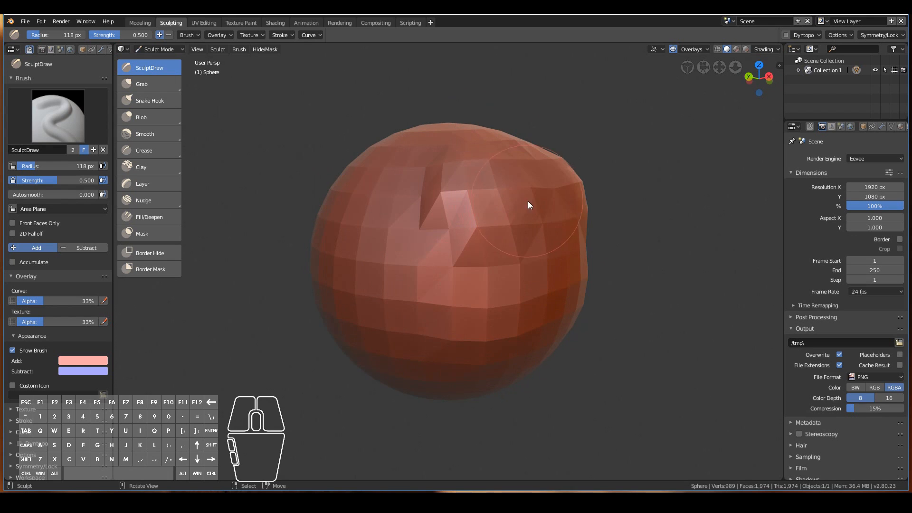
mouse_move(570, 259)
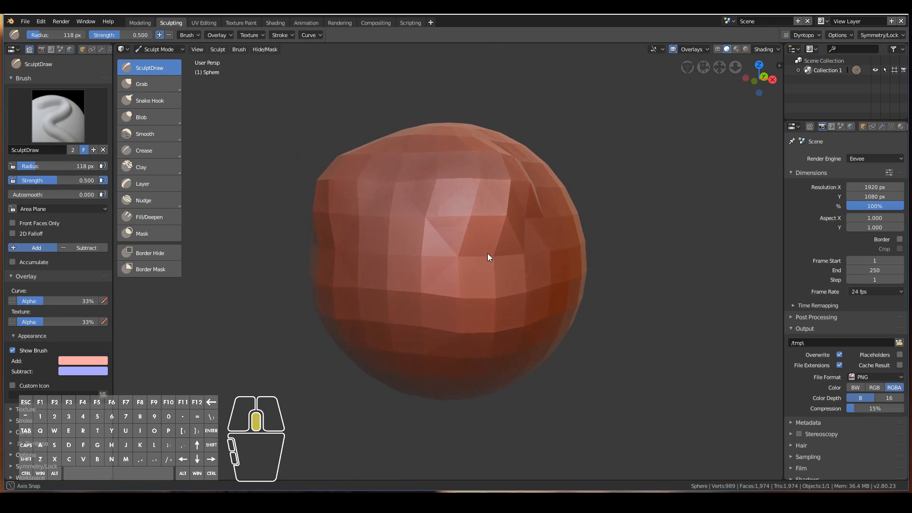
click(149, 83)
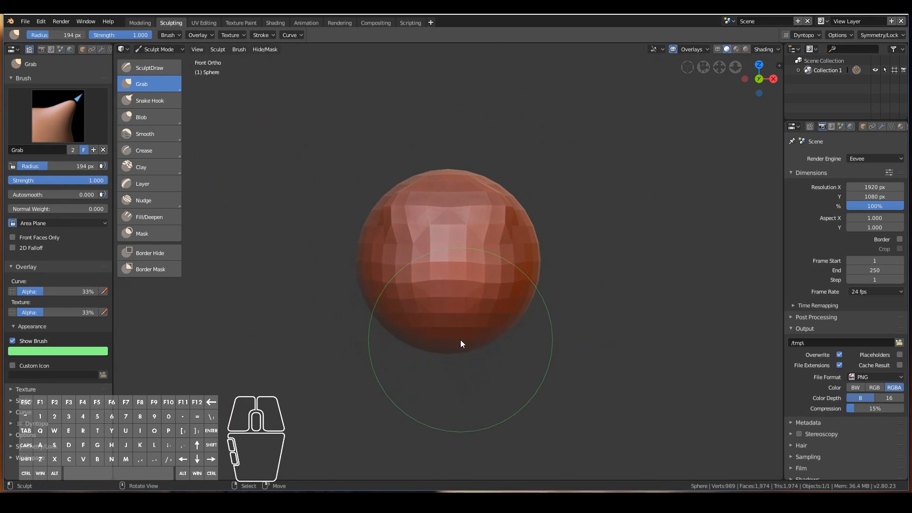
Step: Drag the sphere's bottom down into a tapering jaw with Grab in front and side views
drag(461, 343, 519, 329)
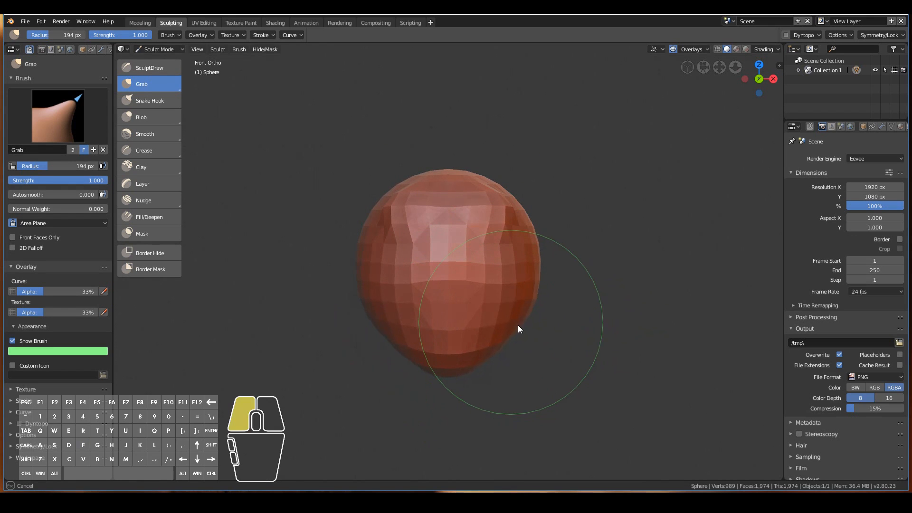
drag(520, 330, 505, 349)
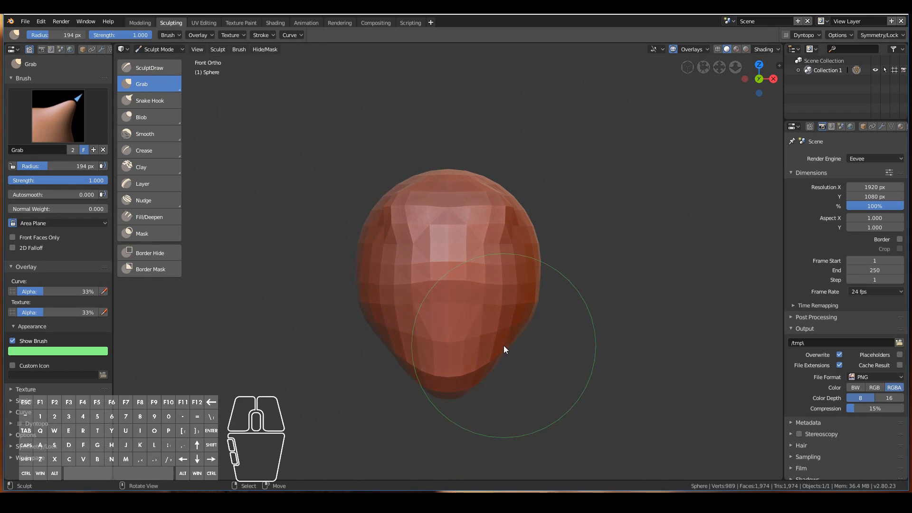
drag(505, 350, 534, 276)
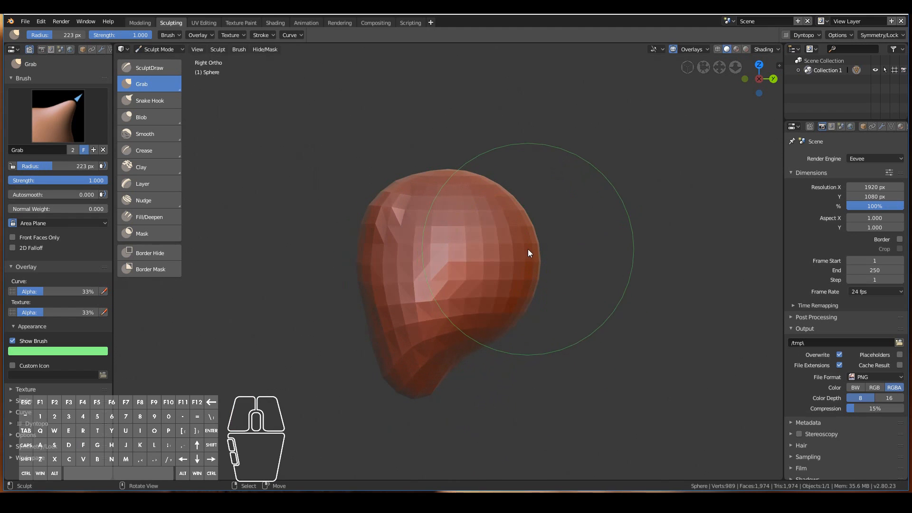
drag(529, 253, 521, 297)
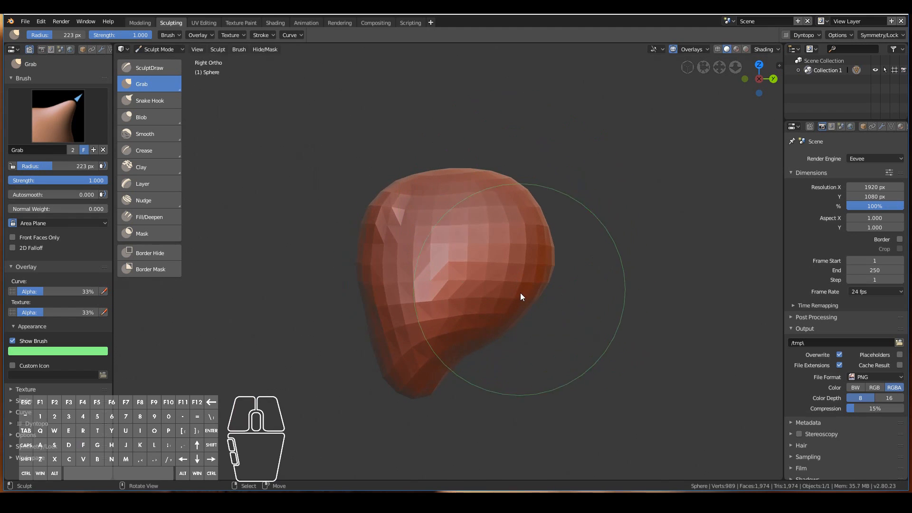
drag(521, 296, 477, 274)
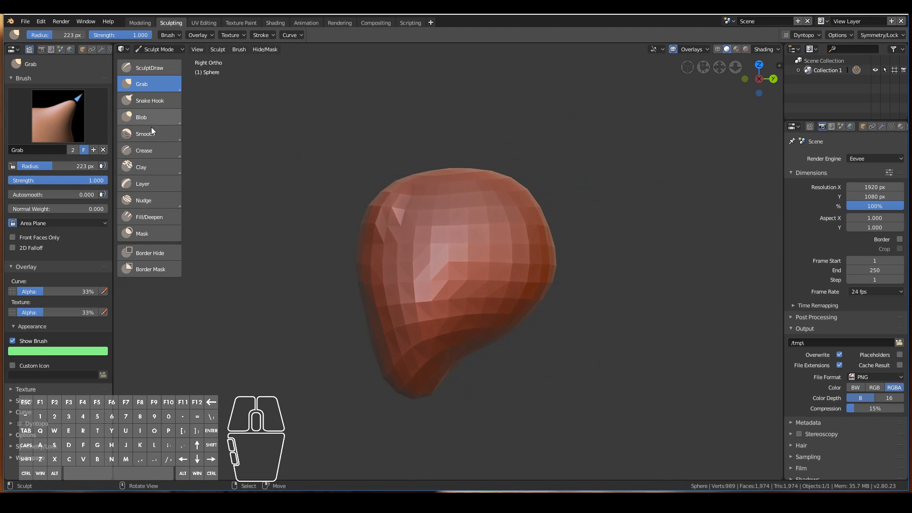
Step: Pull a long protrusion out of the jaw with the Snake Hook brush
click(150, 100)
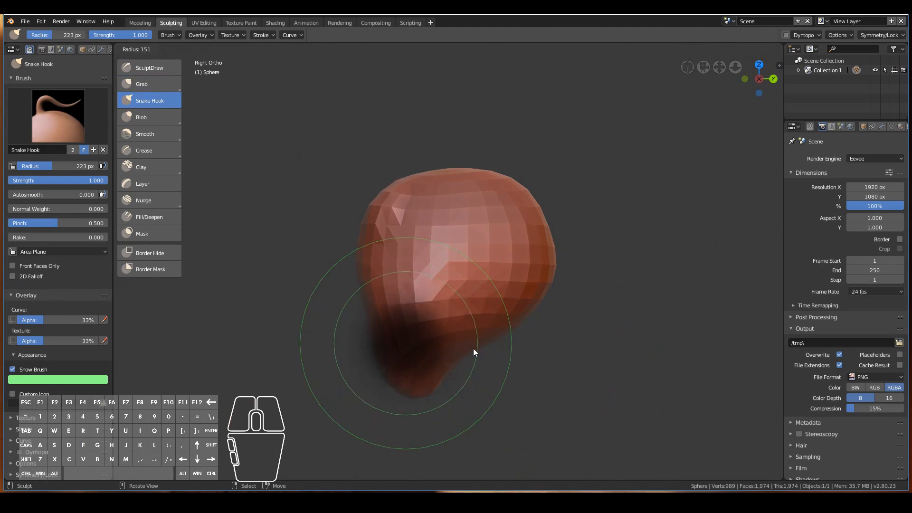
drag(474, 352, 524, 390)
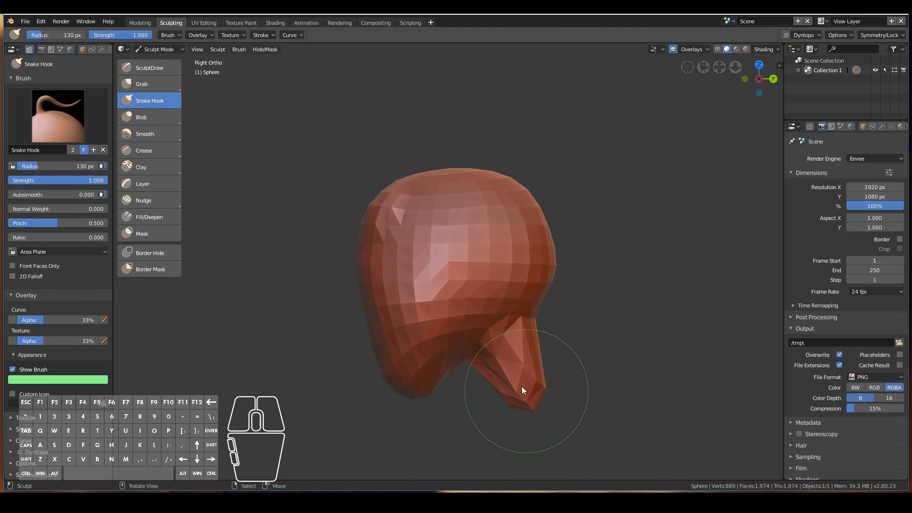
click(150, 67)
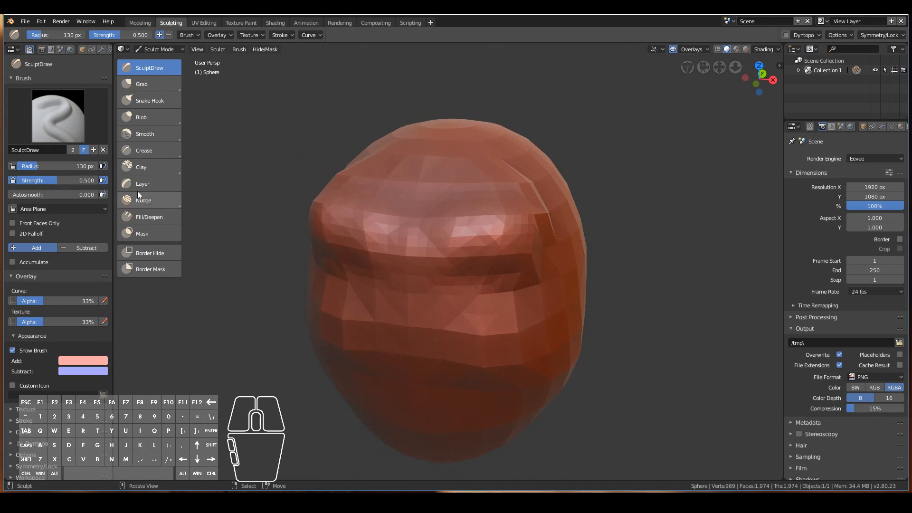
Step: Smooth the forehead and carve brow ridges and eye sockets with SculptDraw
click(145, 133)
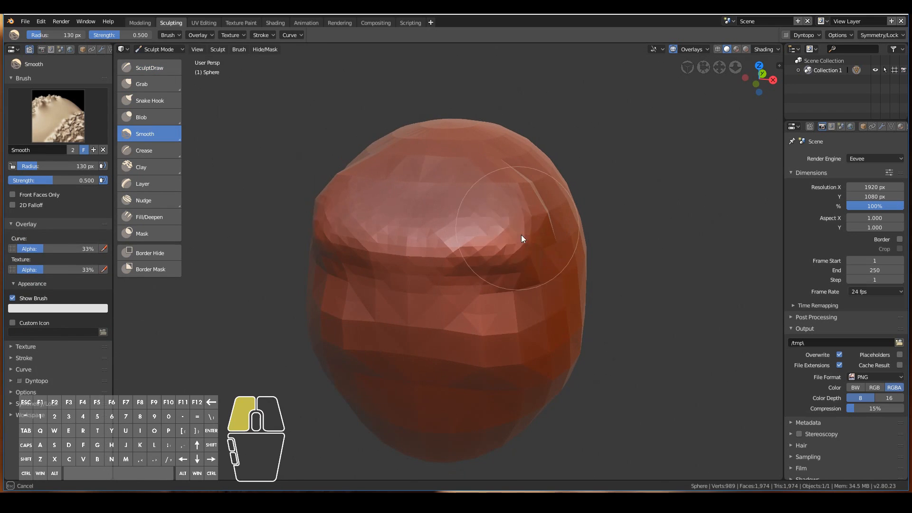
click(149, 68)
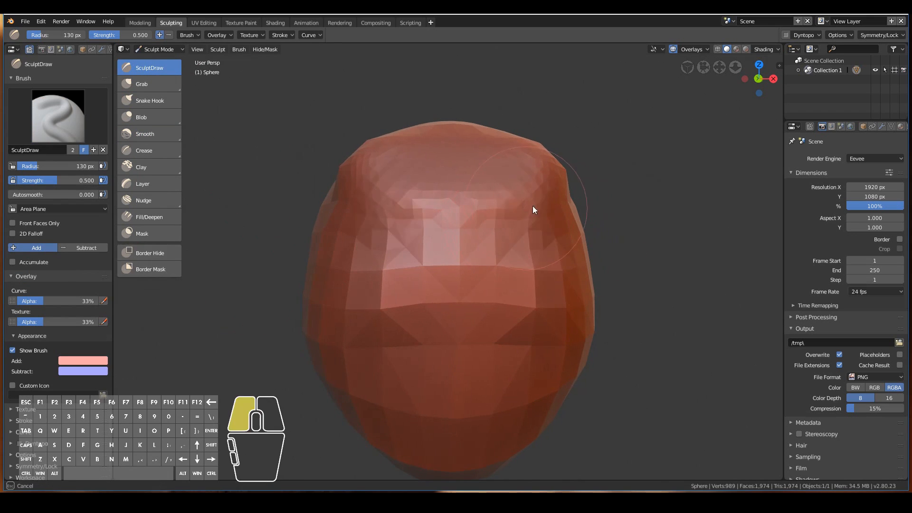
drag(533, 210, 526, 220)
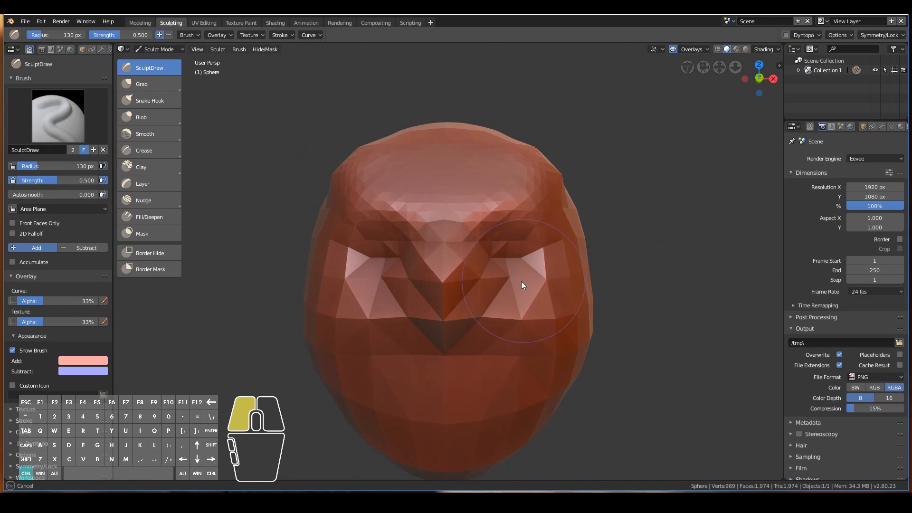
click(144, 133)
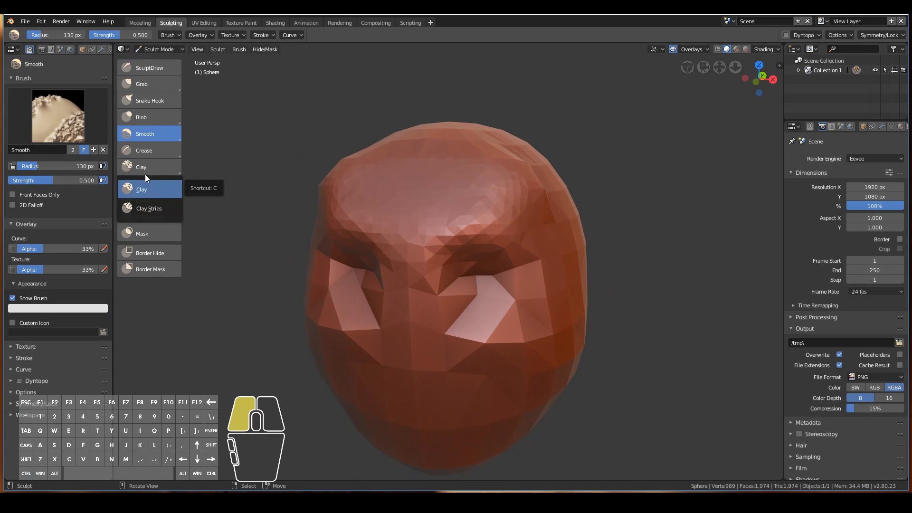
mouse_move(138, 208)
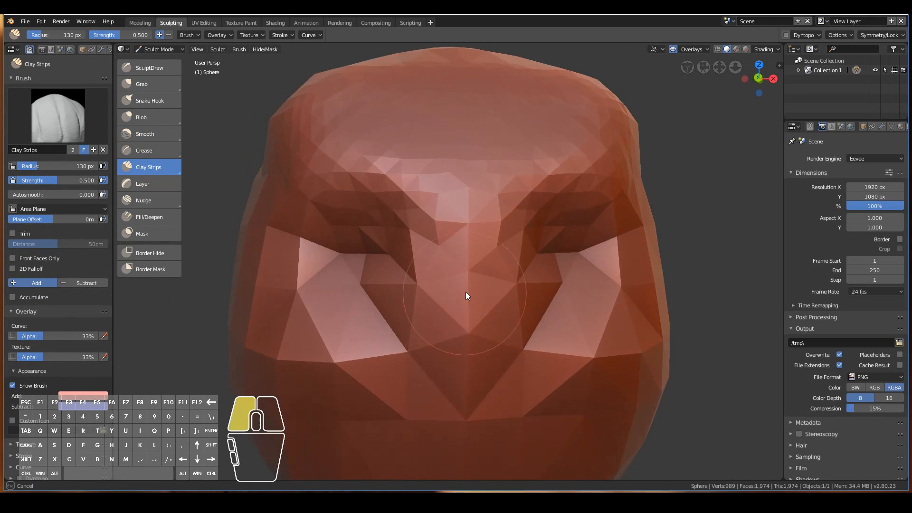
Step: Build up the nose bridge and add volume to the rounded tip with Clay Strips
drag(466, 295, 547, 325)
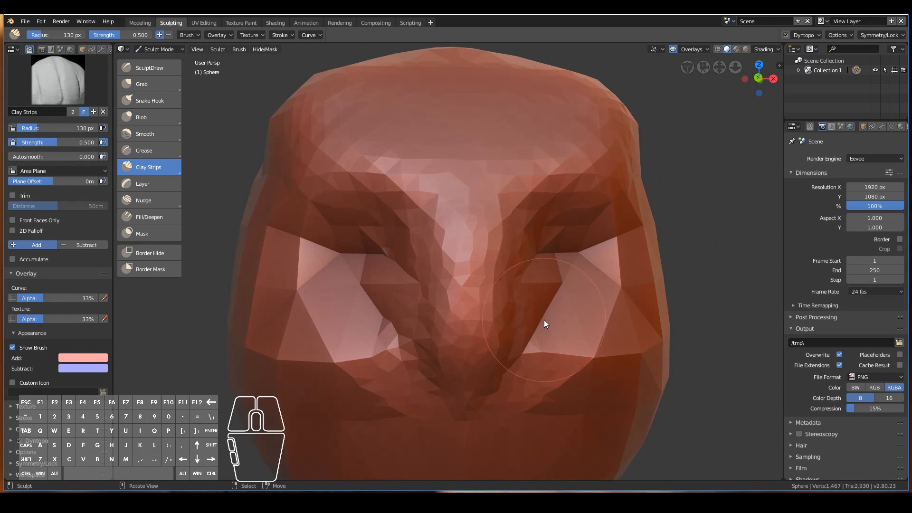
drag(547, 319, 405, 376)
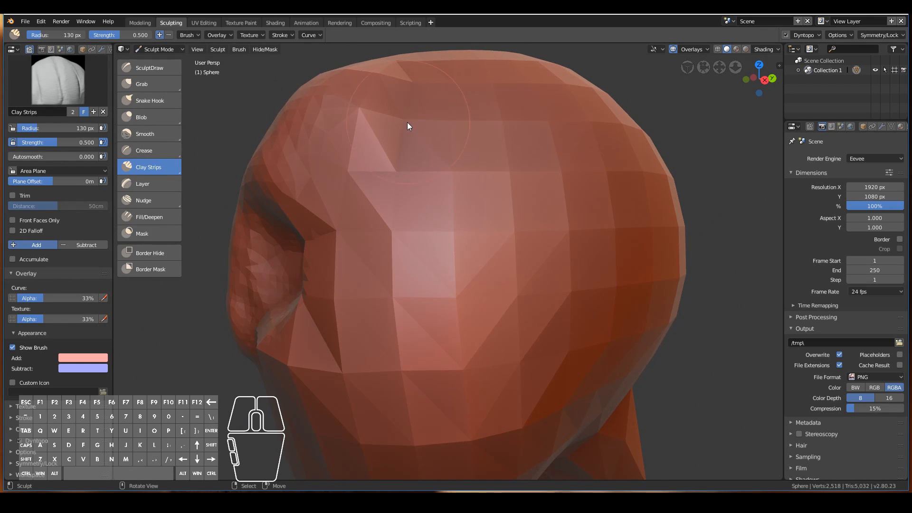
click(149, 100)
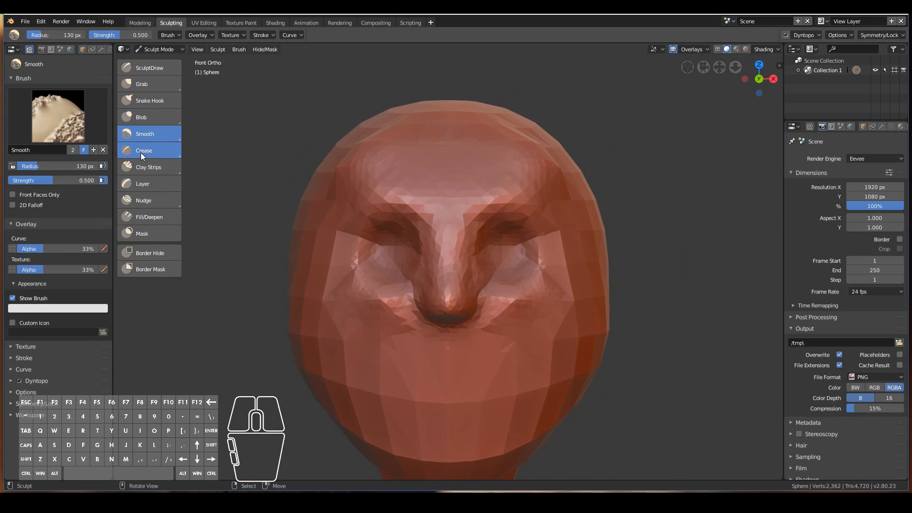
Step: Carve a lipped mouth line below the nose with the Crease brush at 0.25 strength
click(143, 150)
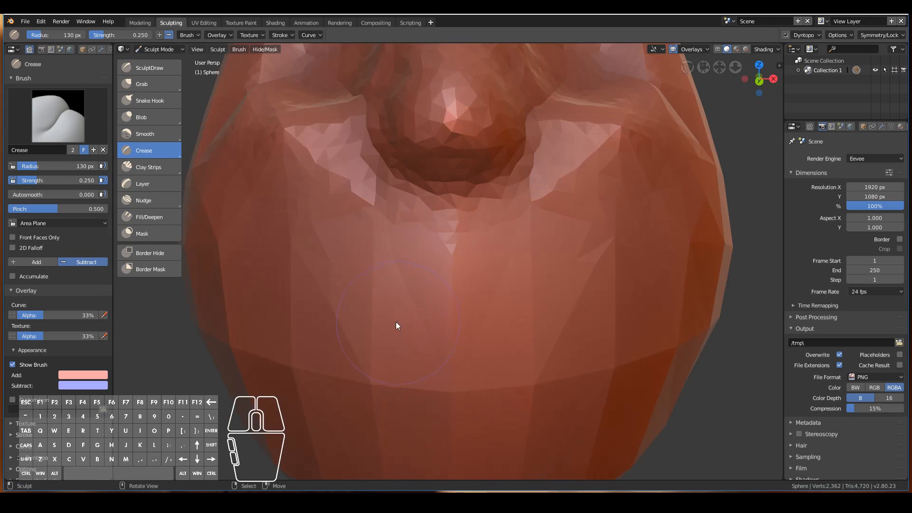
drag(396, 326, 597, 336)
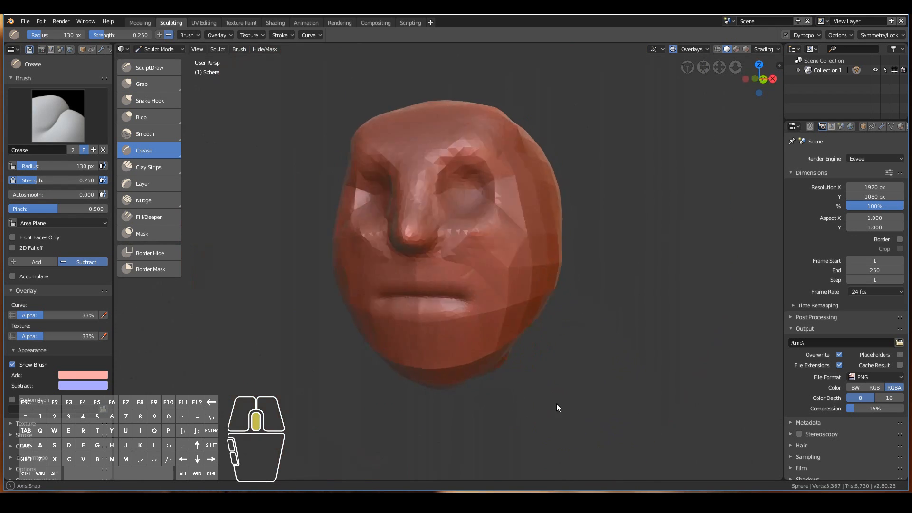
click(150, 100)
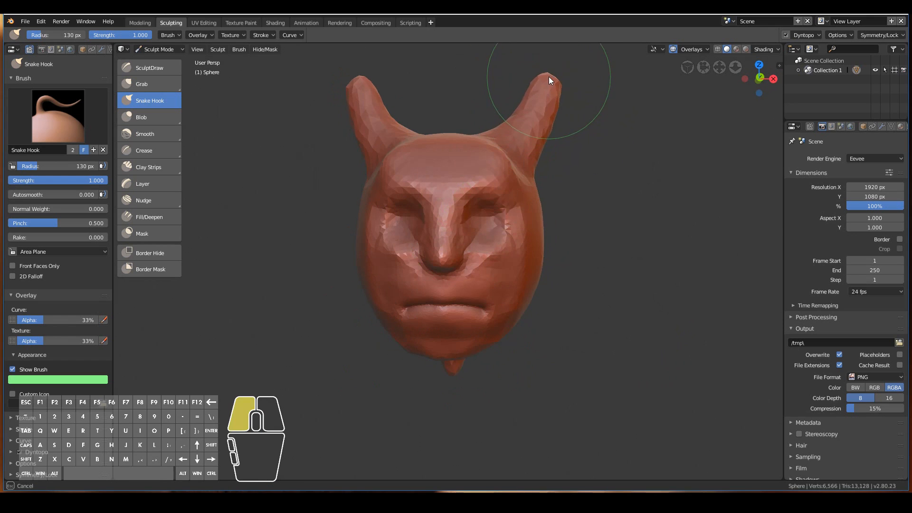
Step: Pull a horn up from the right side of the head with Snake Hook
drag(550, 80, 412, 161)
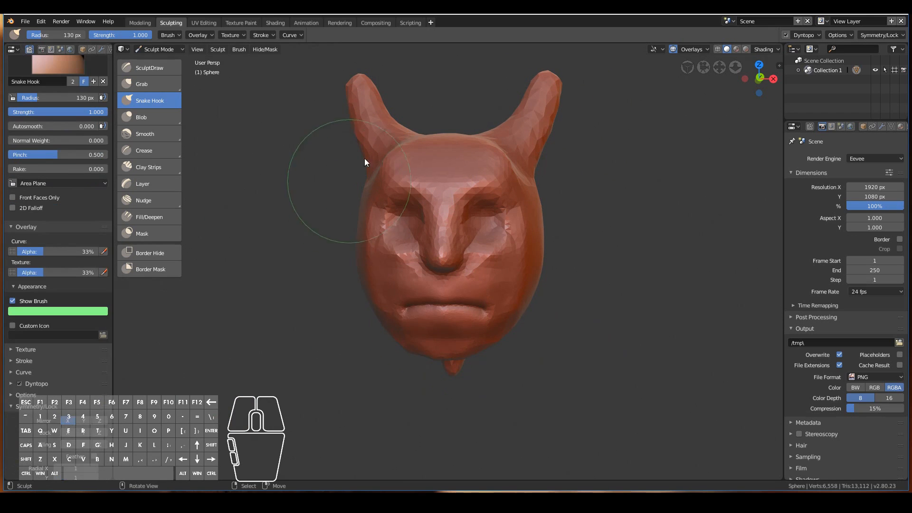
mouse_move(783, 90)
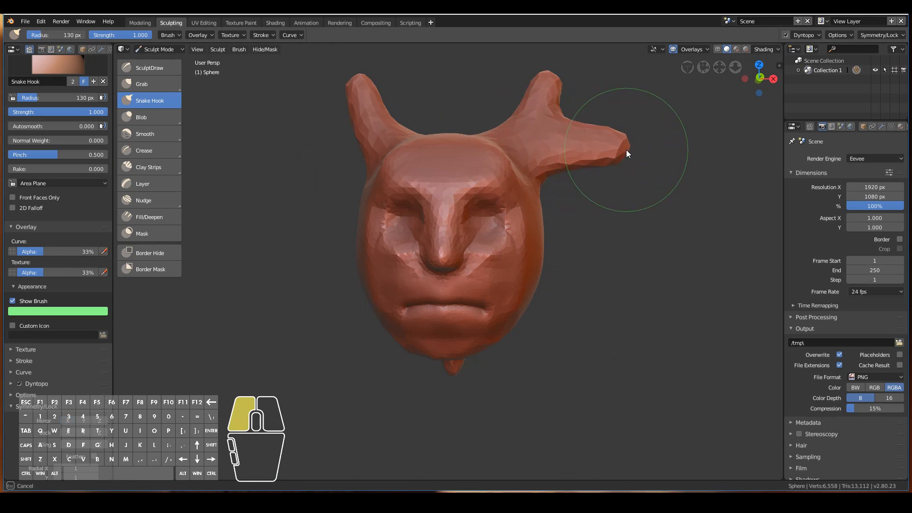
Step: Drag a side branch out of the right horn with Snake Hook
drag(627, 154, 554, 274)
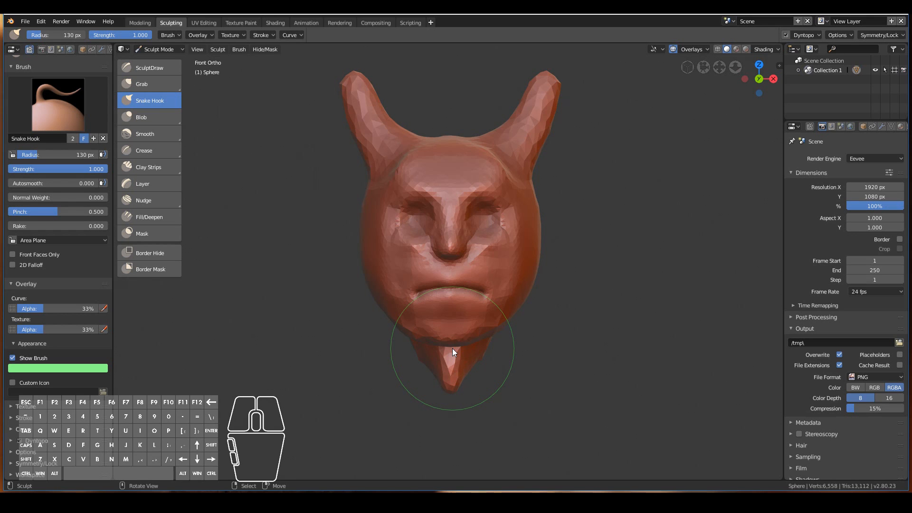
mouse_move(448, 351)
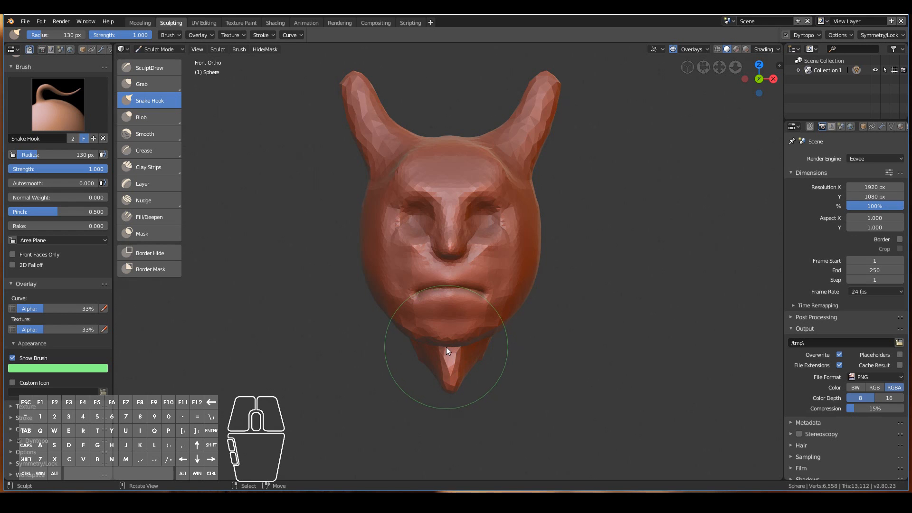